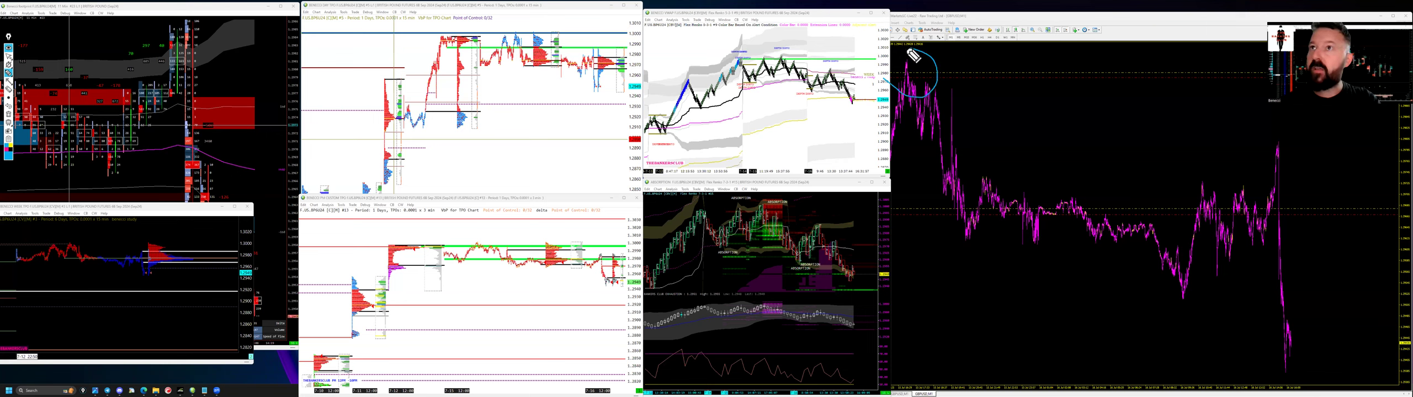
pyautogui.moveTo(1268, 197)
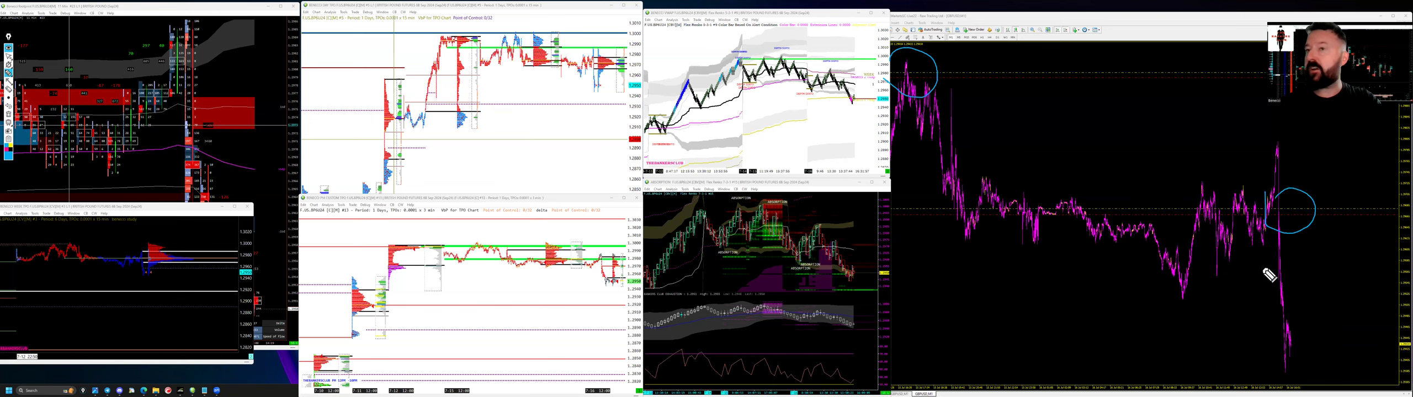
pyautogui.moveTo(130, 195)
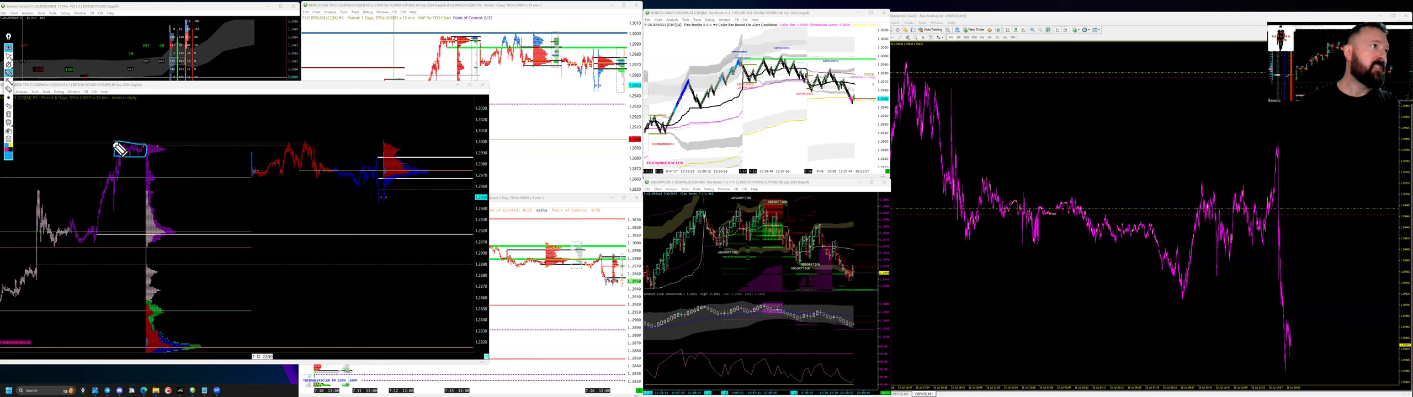
pyautogui.moveTo(148, 151)
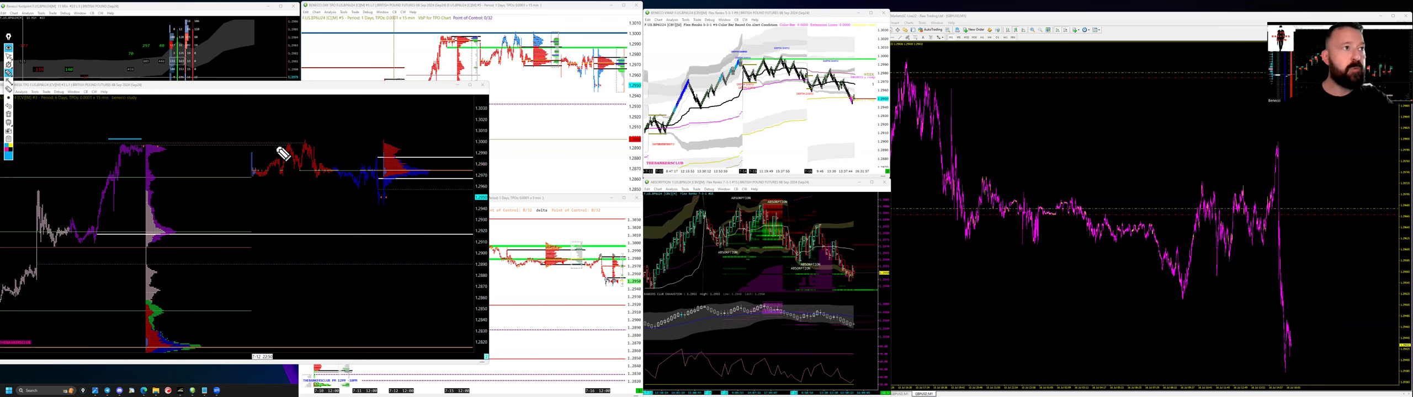
pyautogui.moveTo(151, 149)
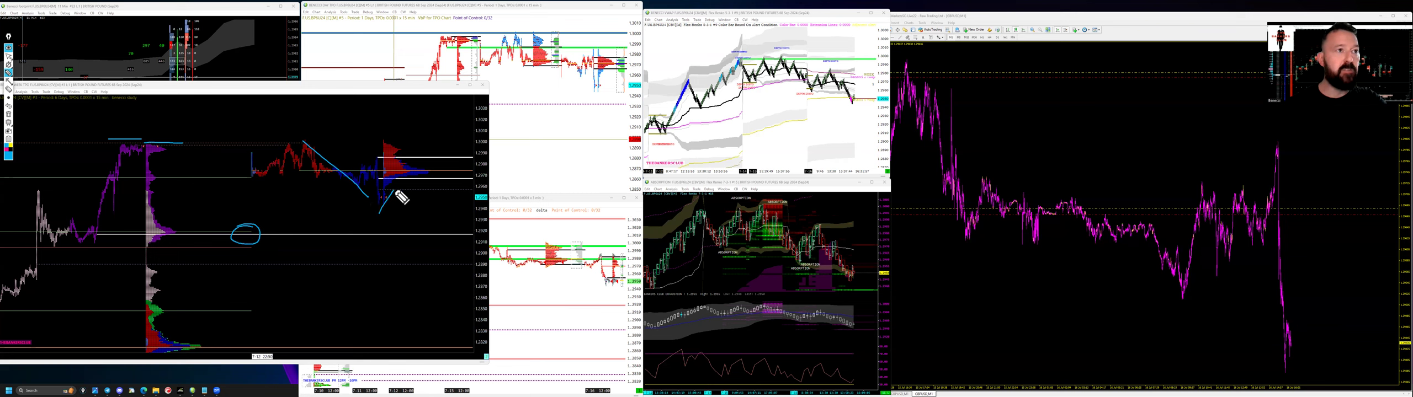
pyautogui.moveTo(166, 231)
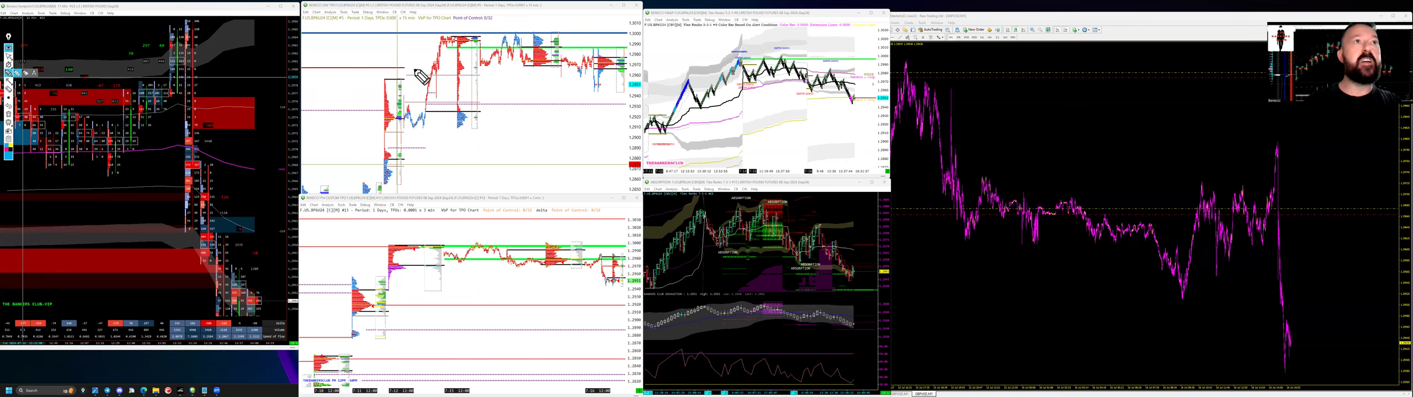
pyautogui.moveTo(442, 51)
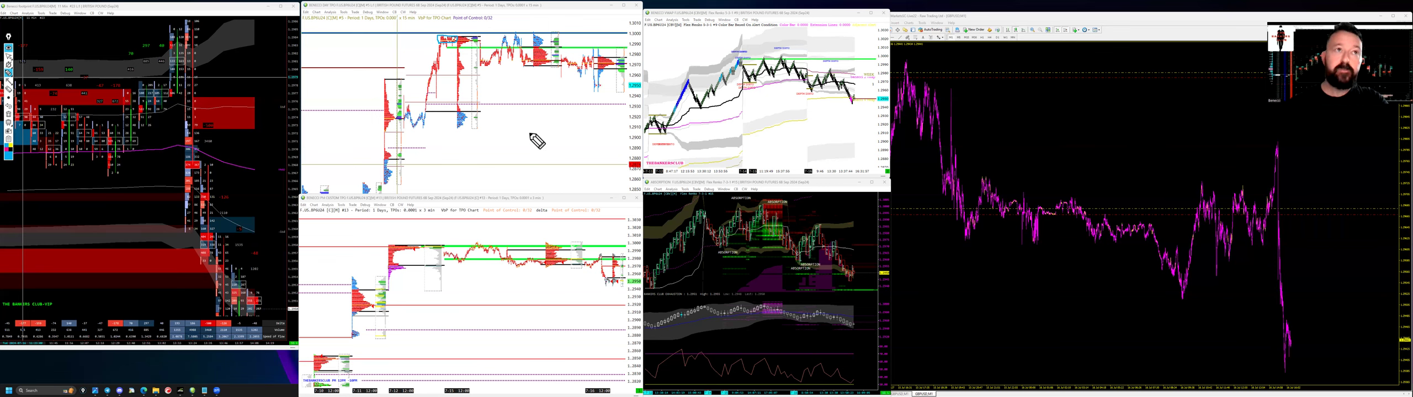
pyautogui.moveTo(505, 47)
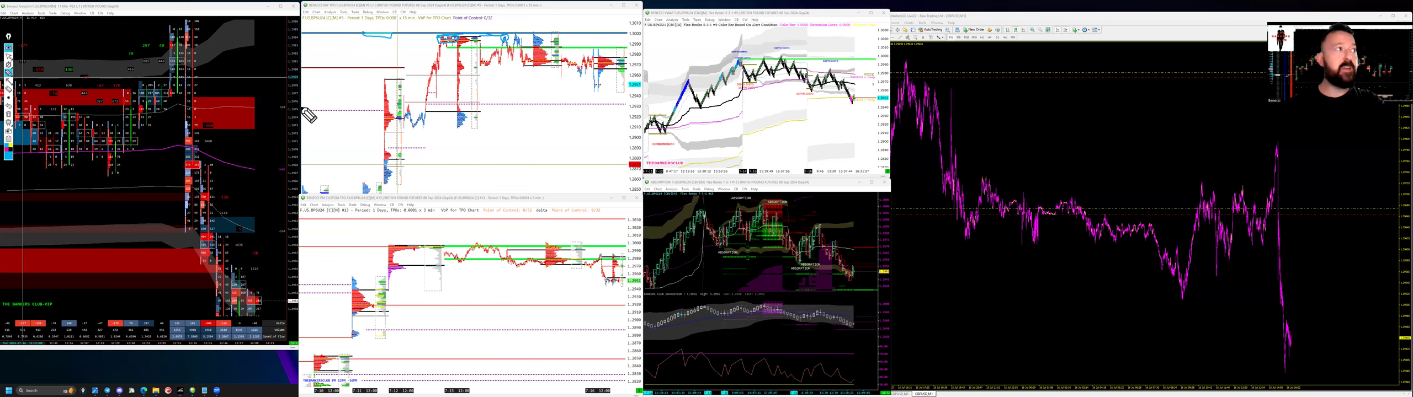
pyautogui.moveTo(200, 123)
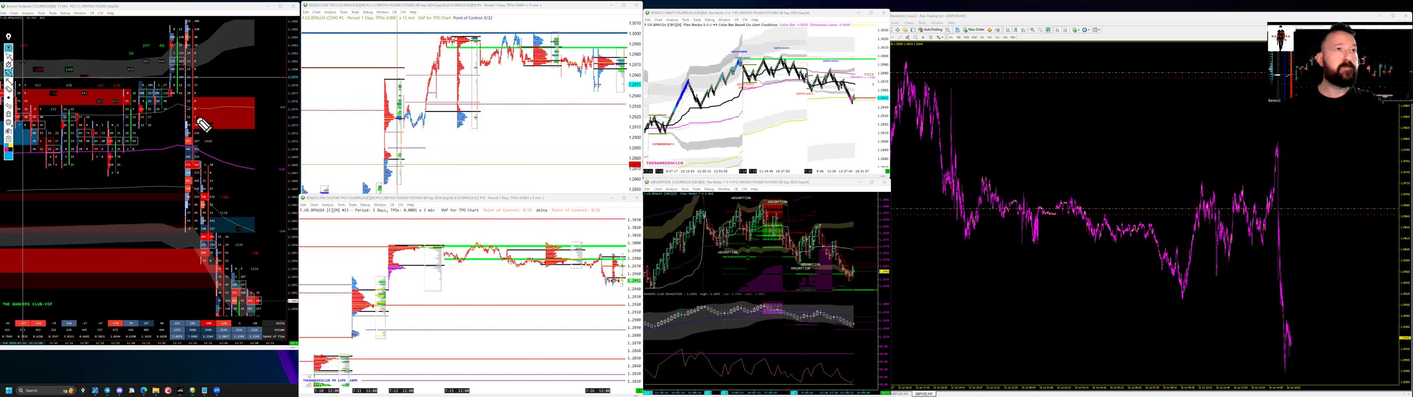
pyautogui.moveTo(518, 34)
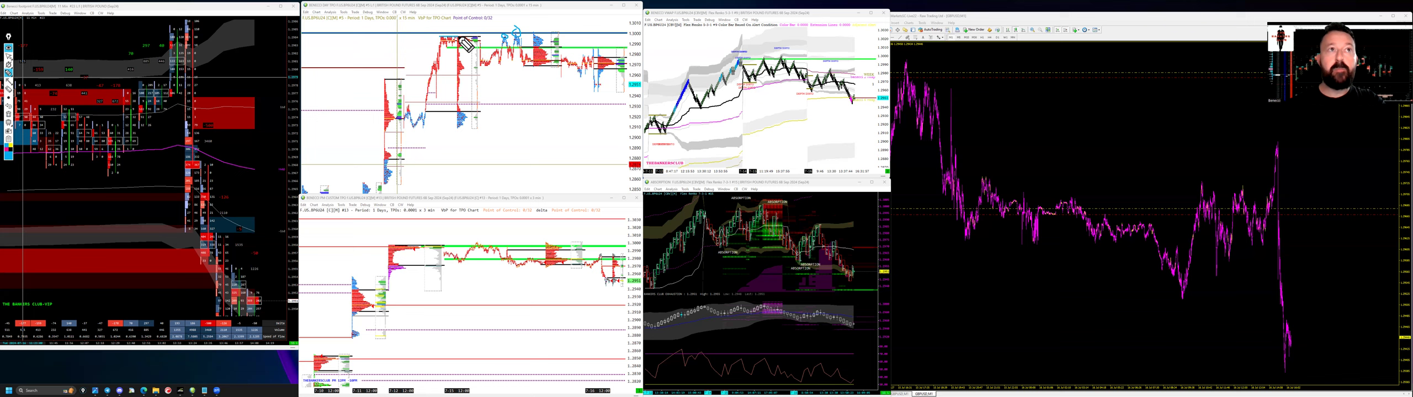
pyautogui.moveTo(522, 32)
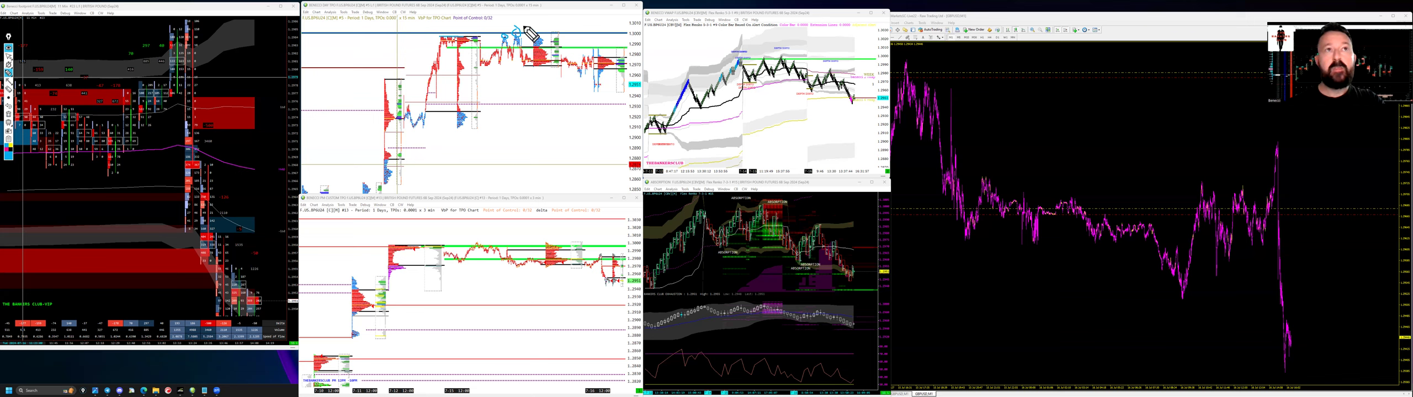
pyautogui.moveTo(447, 99)
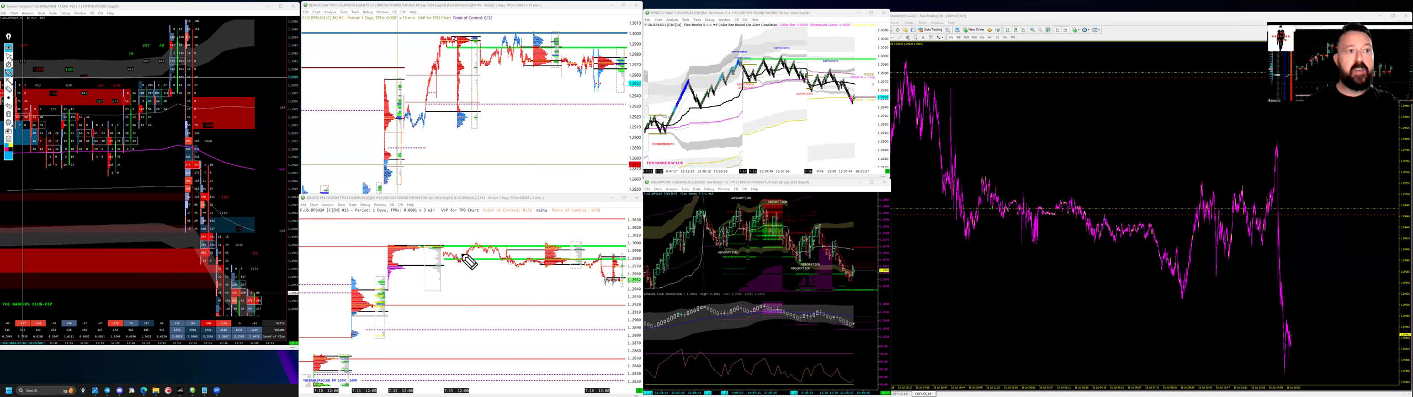
pyautogui.moveTo(395, 252)
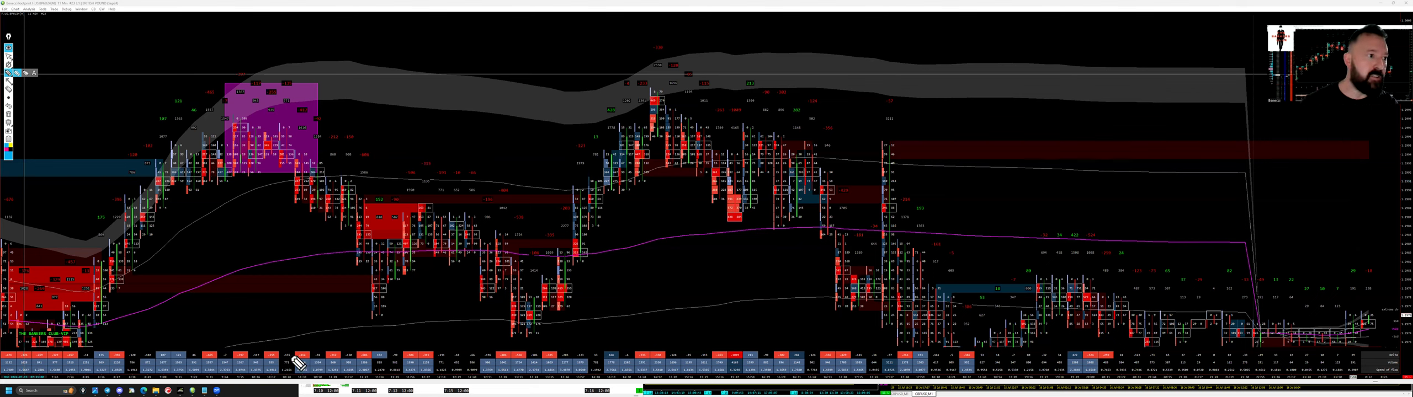
pyautogui.moveTo(176, 122)
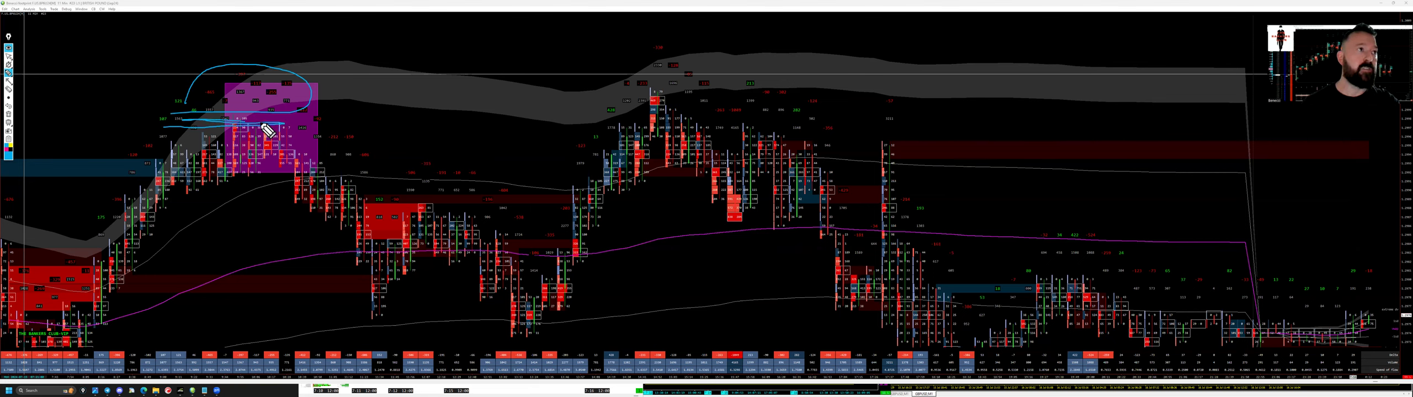
pyautogui.moveTo(247, 131)
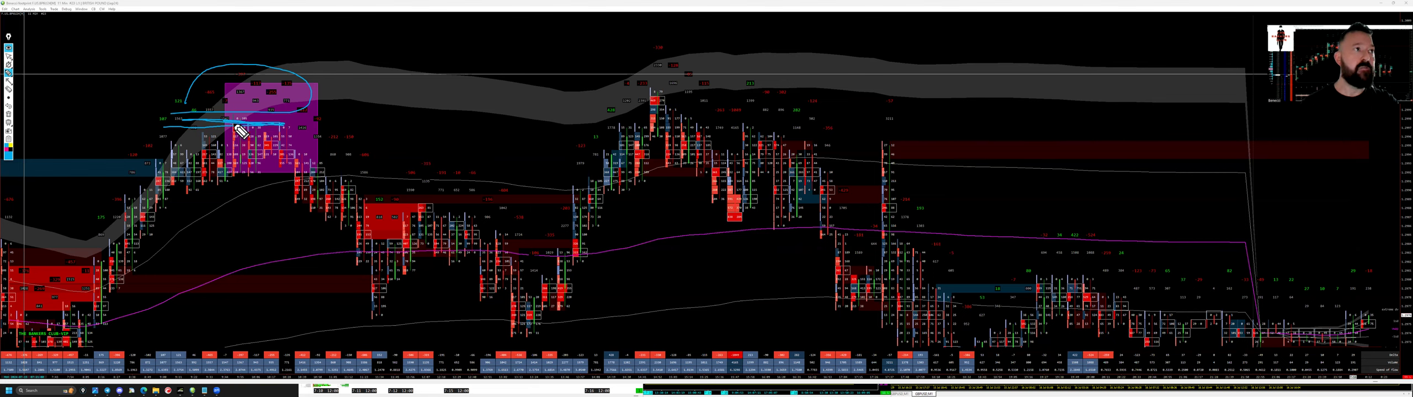
pyautogui.moveTo(191, 145)
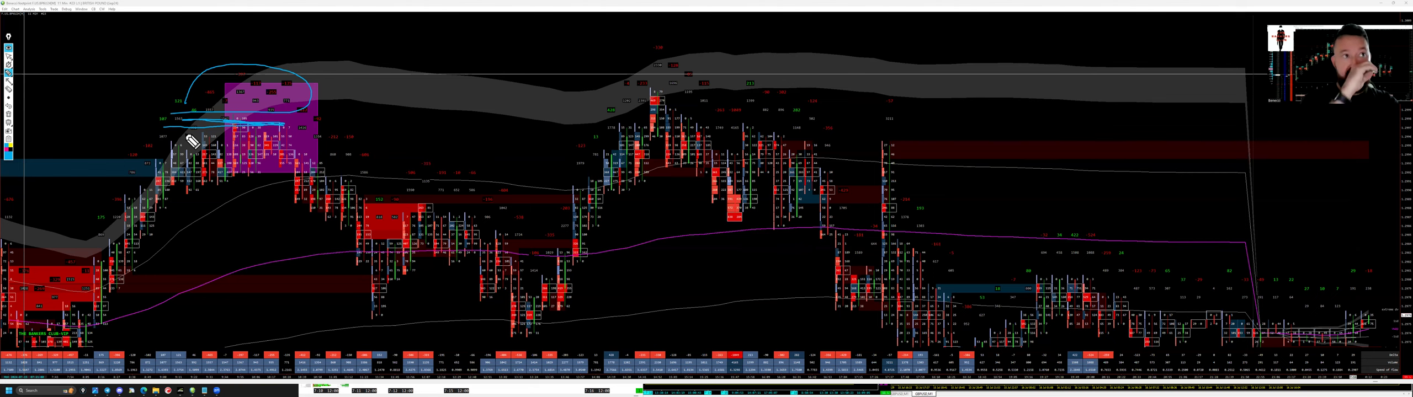
pyautogui.moveTo(239, 136)
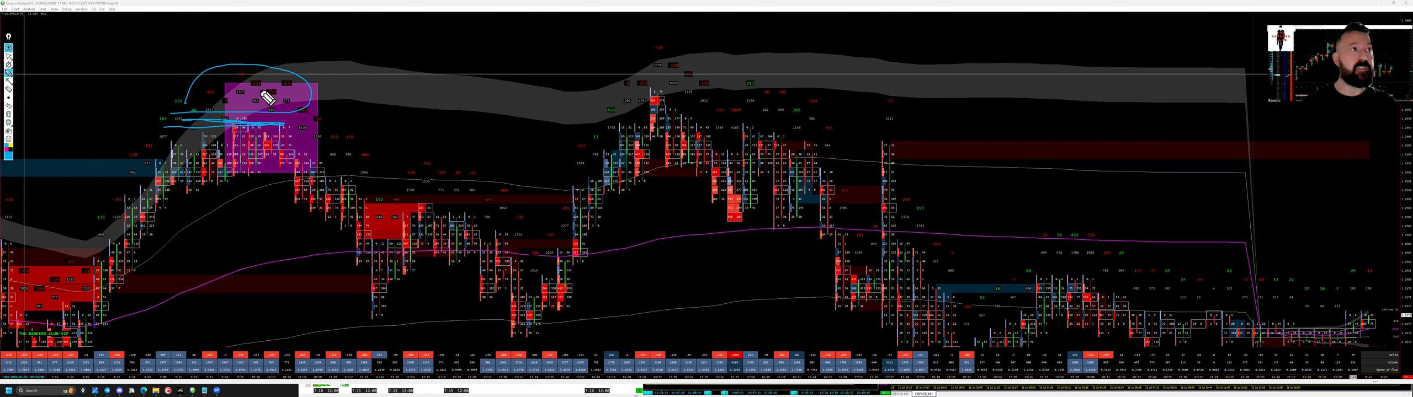
pyautogui.moveTo(562, 240)
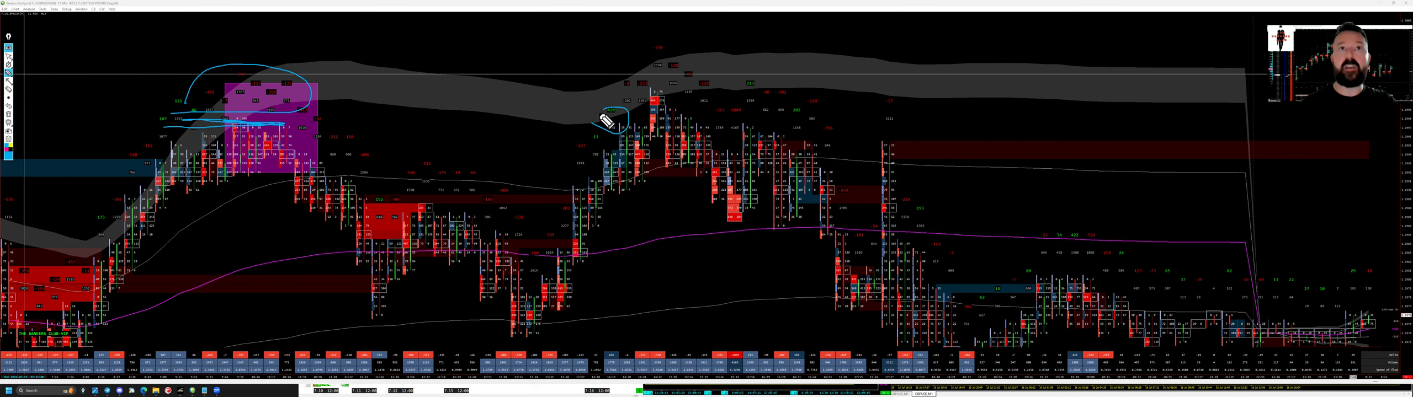
pyautogui.moveTo(650, 66)
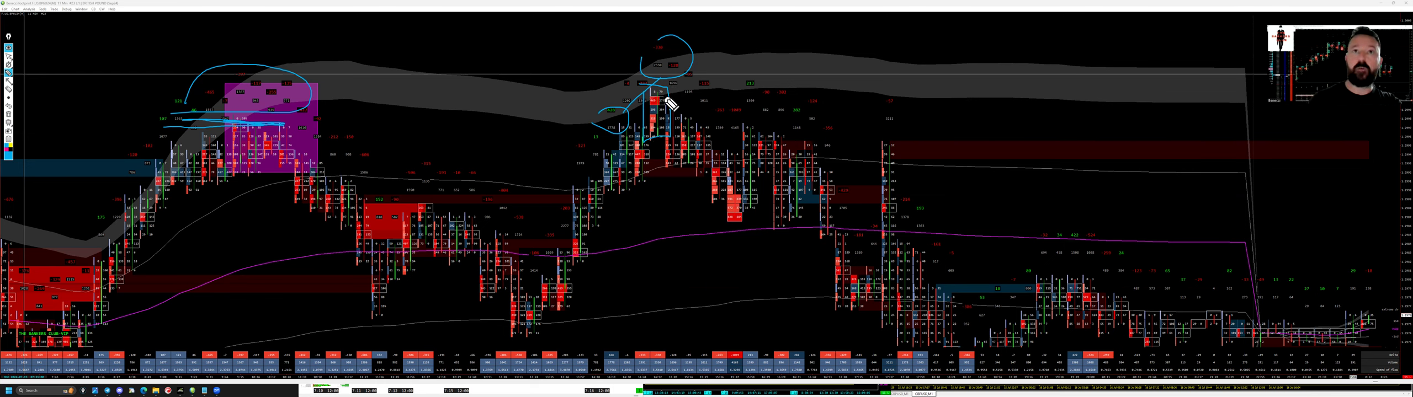
pyautogui.moveTo(664, 106)
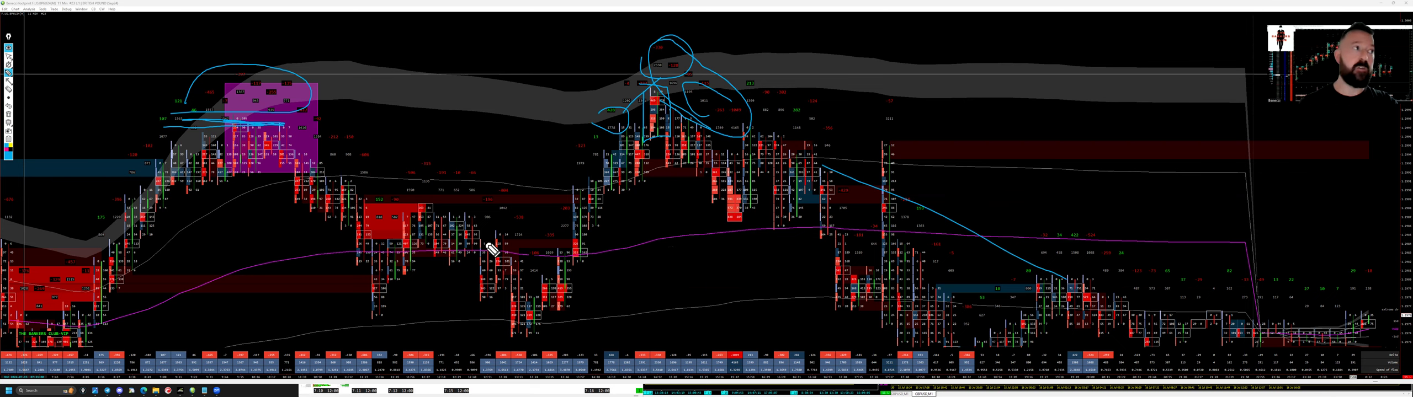
pyautogui.moveTo(14, 74)
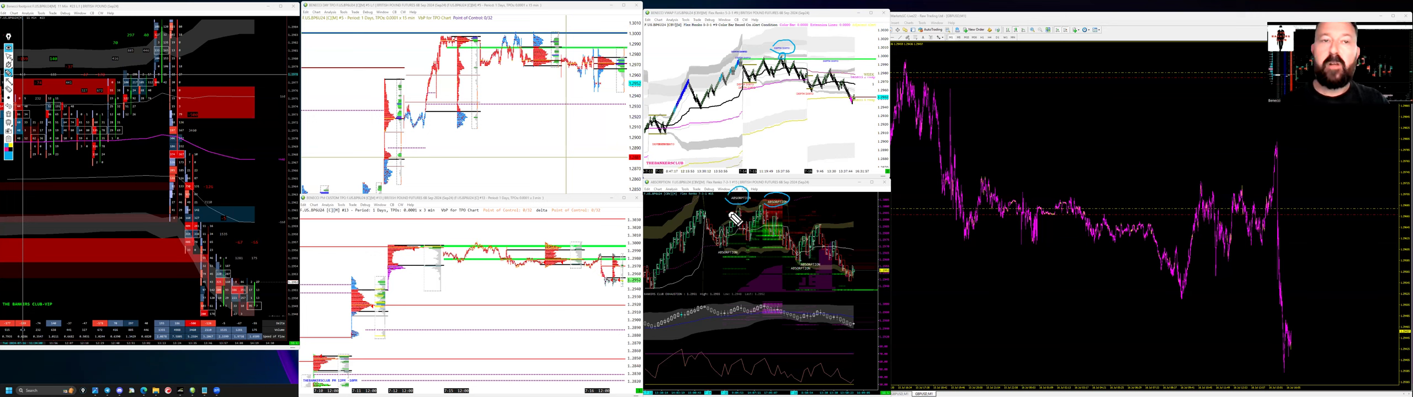
pyautogui.moveTo(768, 216)
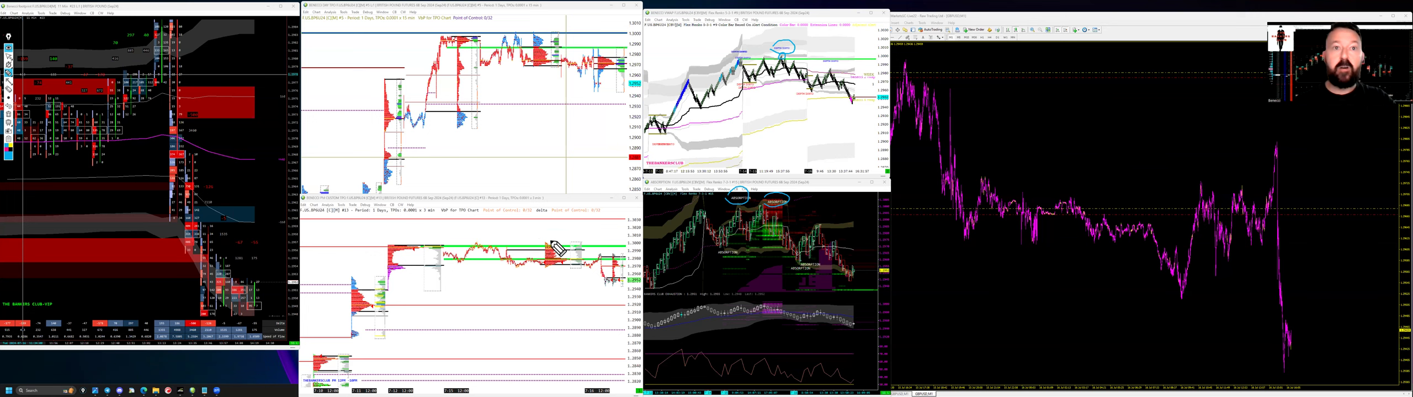
pyautogui.moveTo(571, 264)
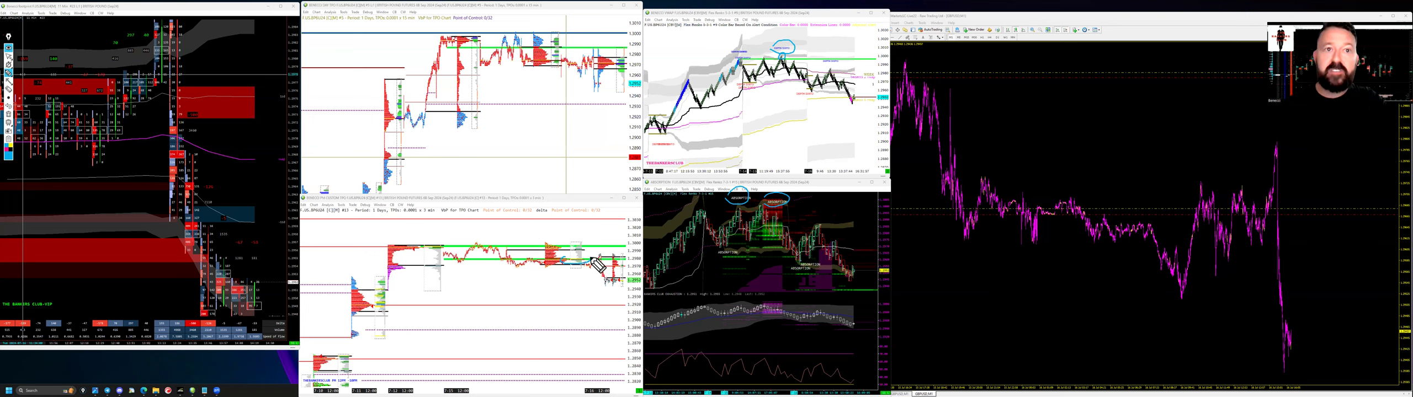
pyautogui.moveTo(576, 268)
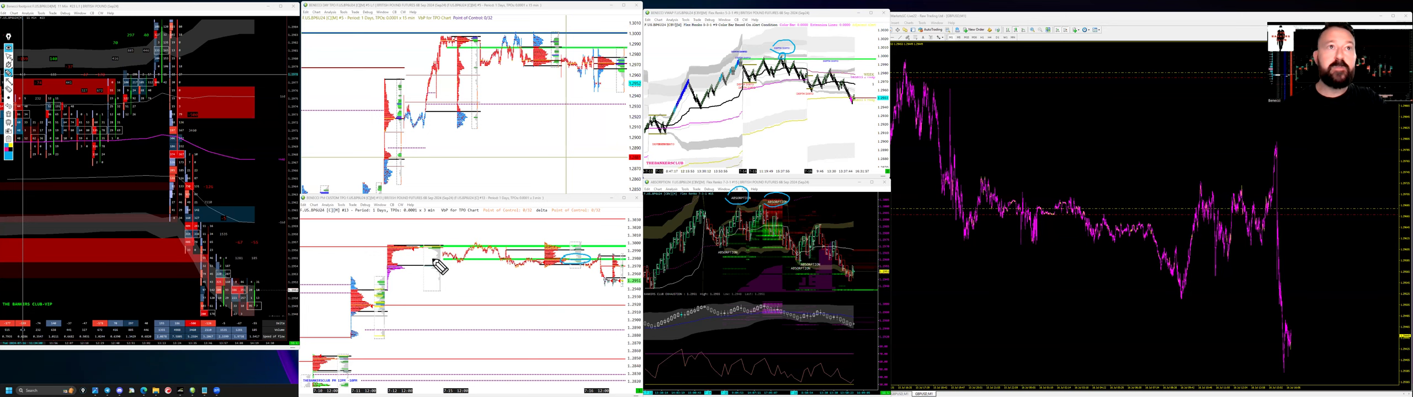
pyautogui.moveTo(563, 50)
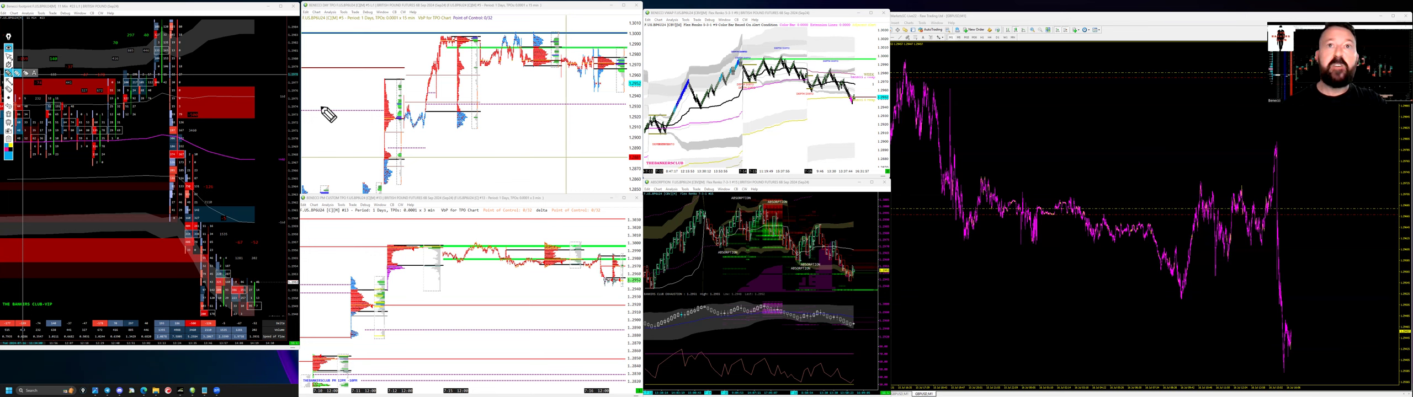
pyautogui.moveTo(723, 116)
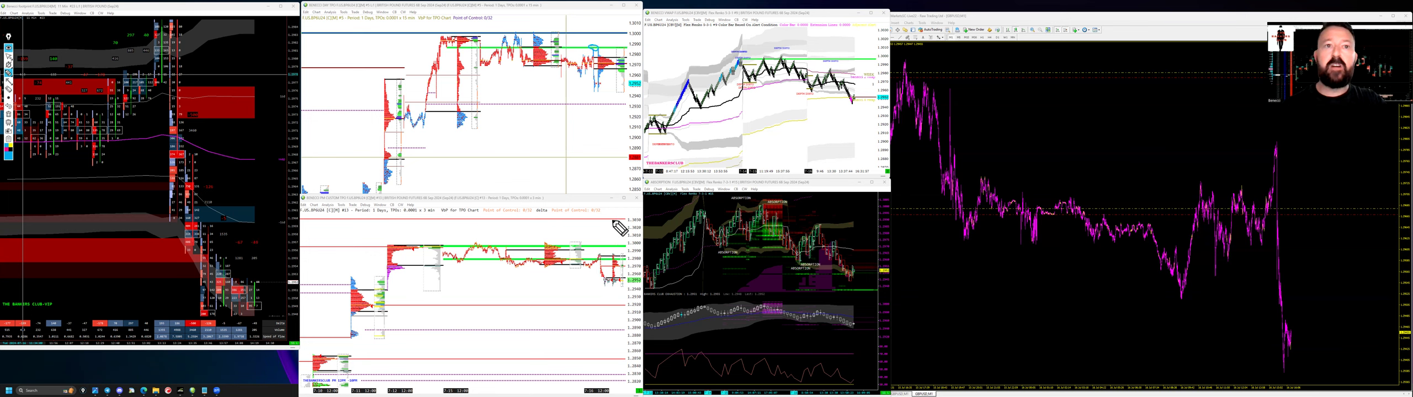
pyautogui.moveTo(1202, 170)
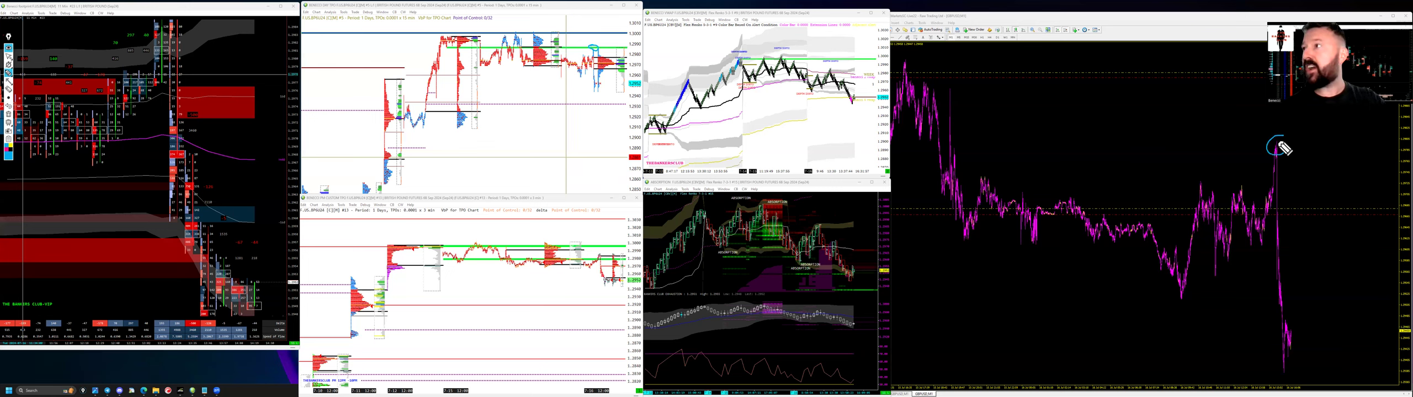
pyautogui.moveTo(1287, 208)
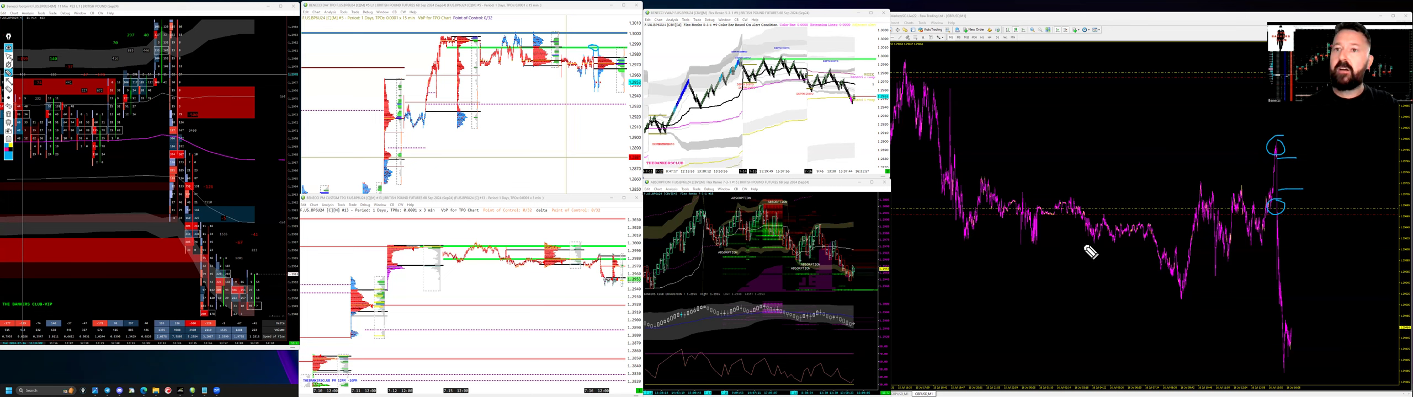
pyautogui.moveTo(598, 281)
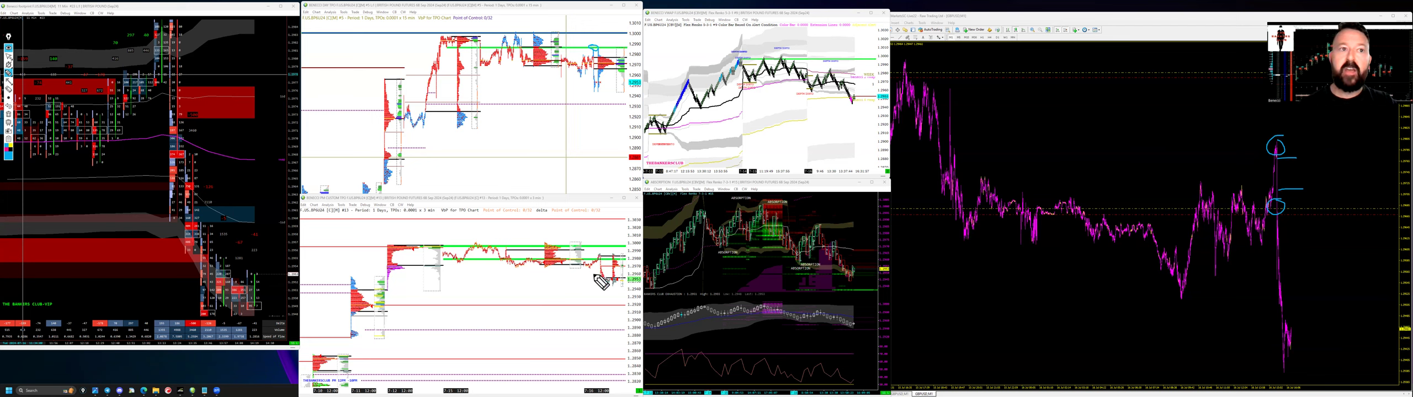
pyautogui.moveTo(456, 296)
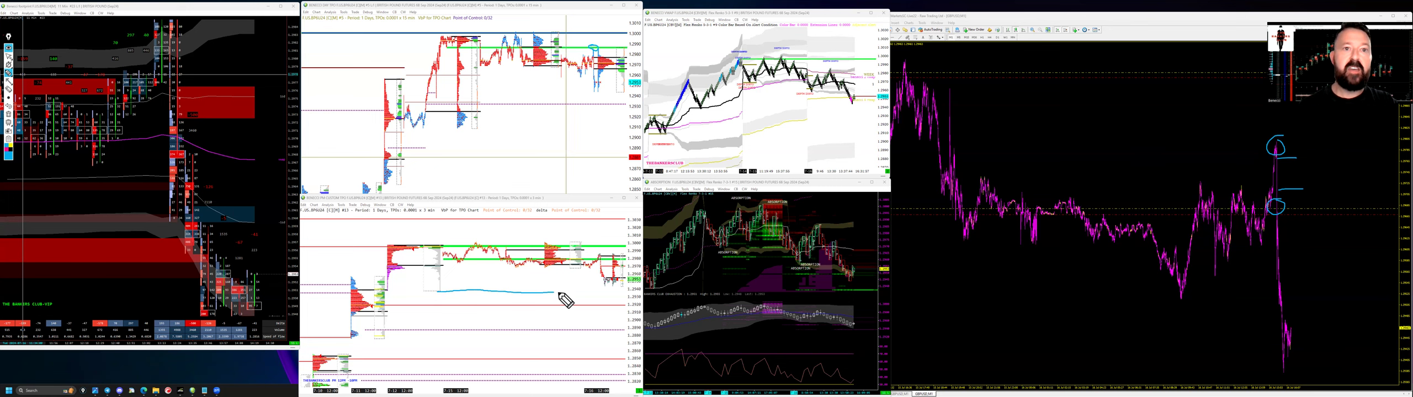
pyautogui.moveTo(609, 283)
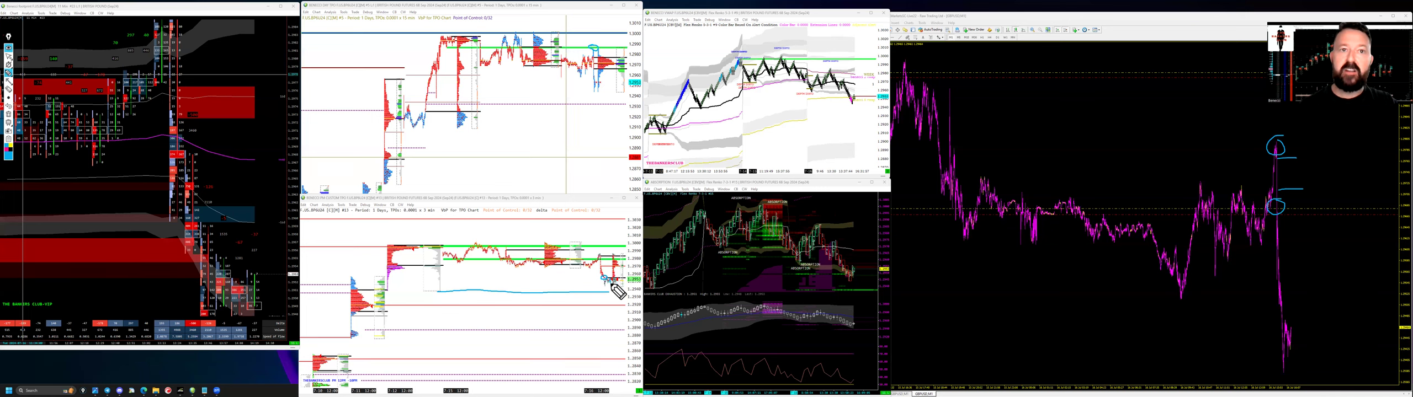
pyautogui.moveTo(790, 298)
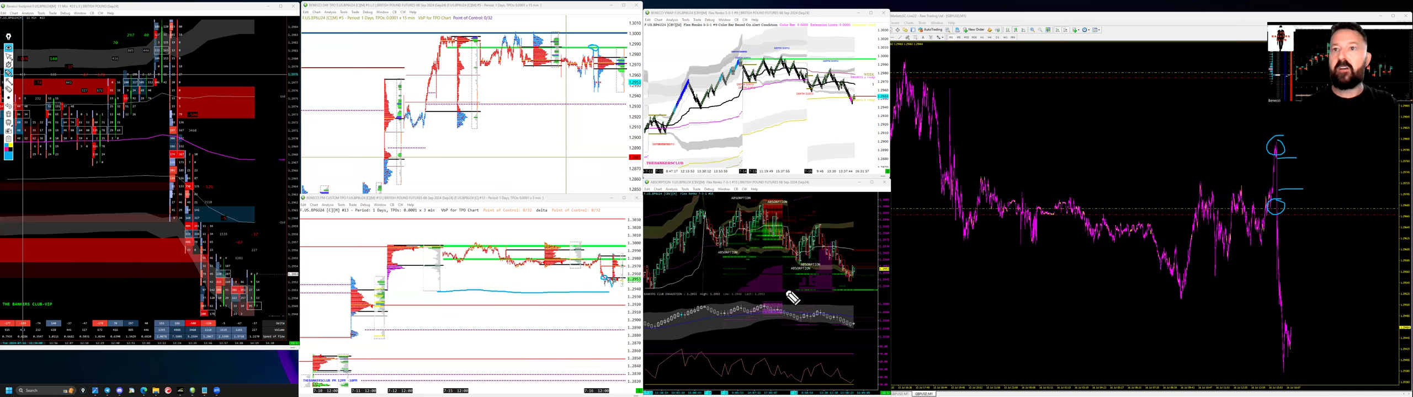
pyautogui.moveTo(1279, 209)
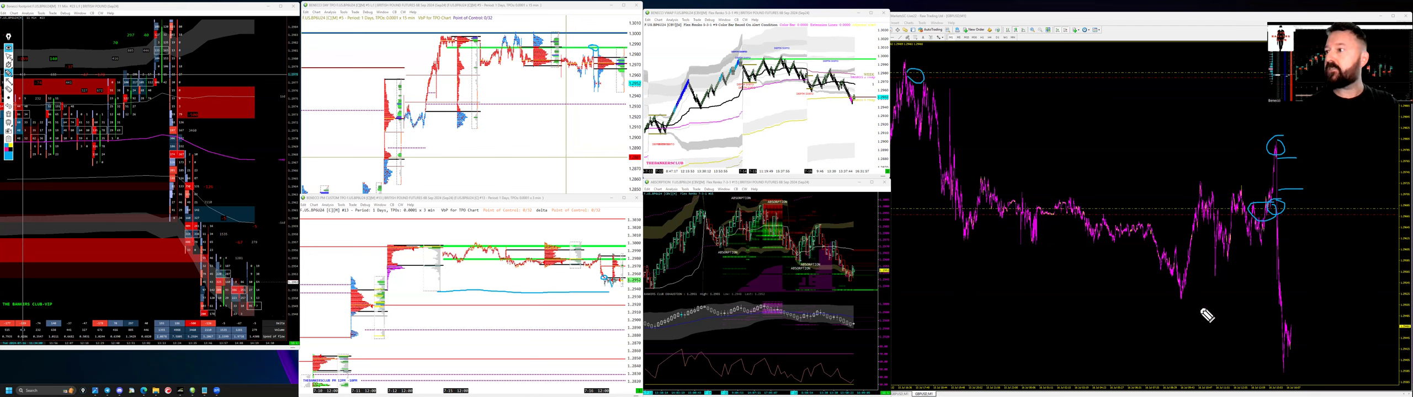
pyautogui.moveTo(1090, 294)
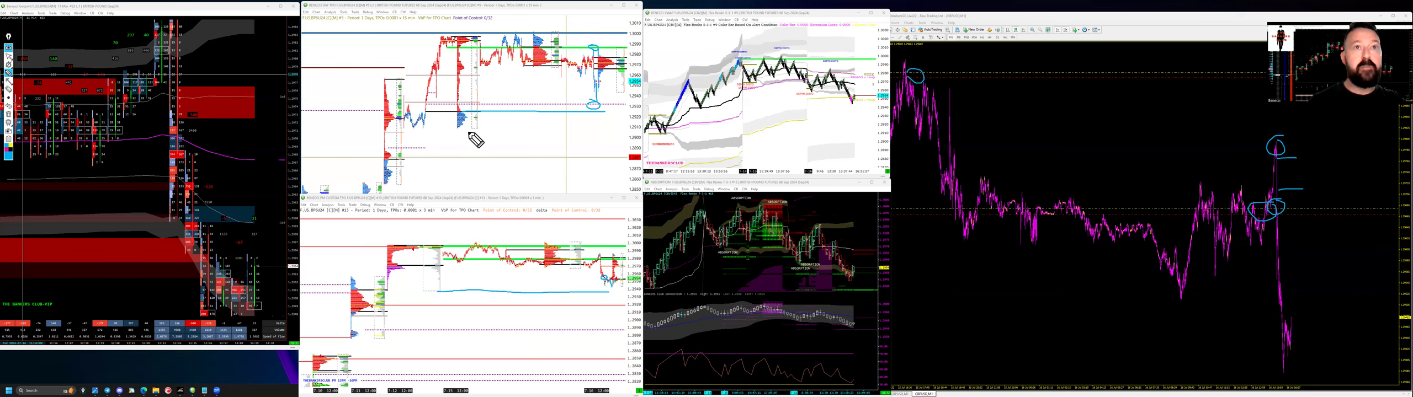
pyautogui.moveTo(590, 156)
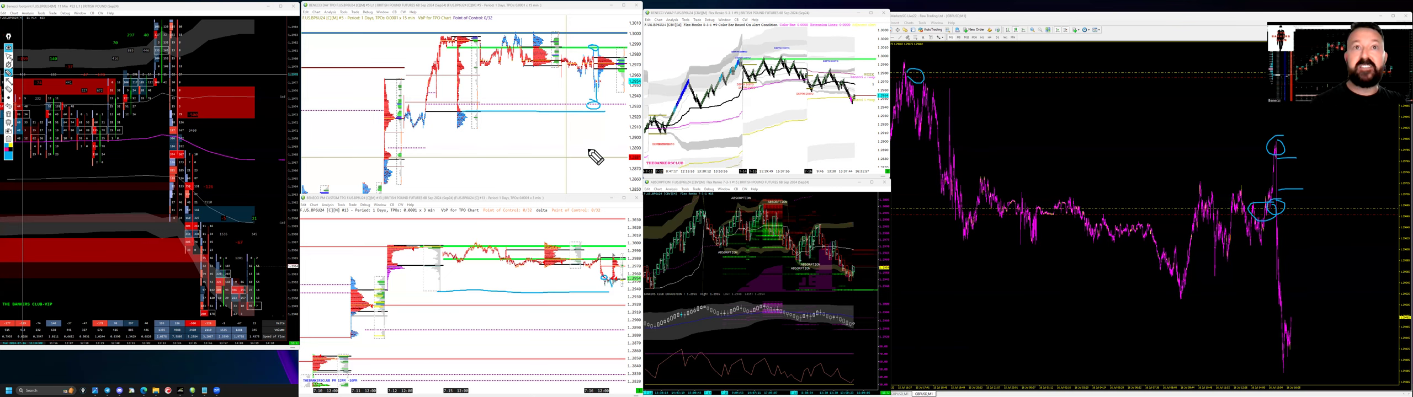